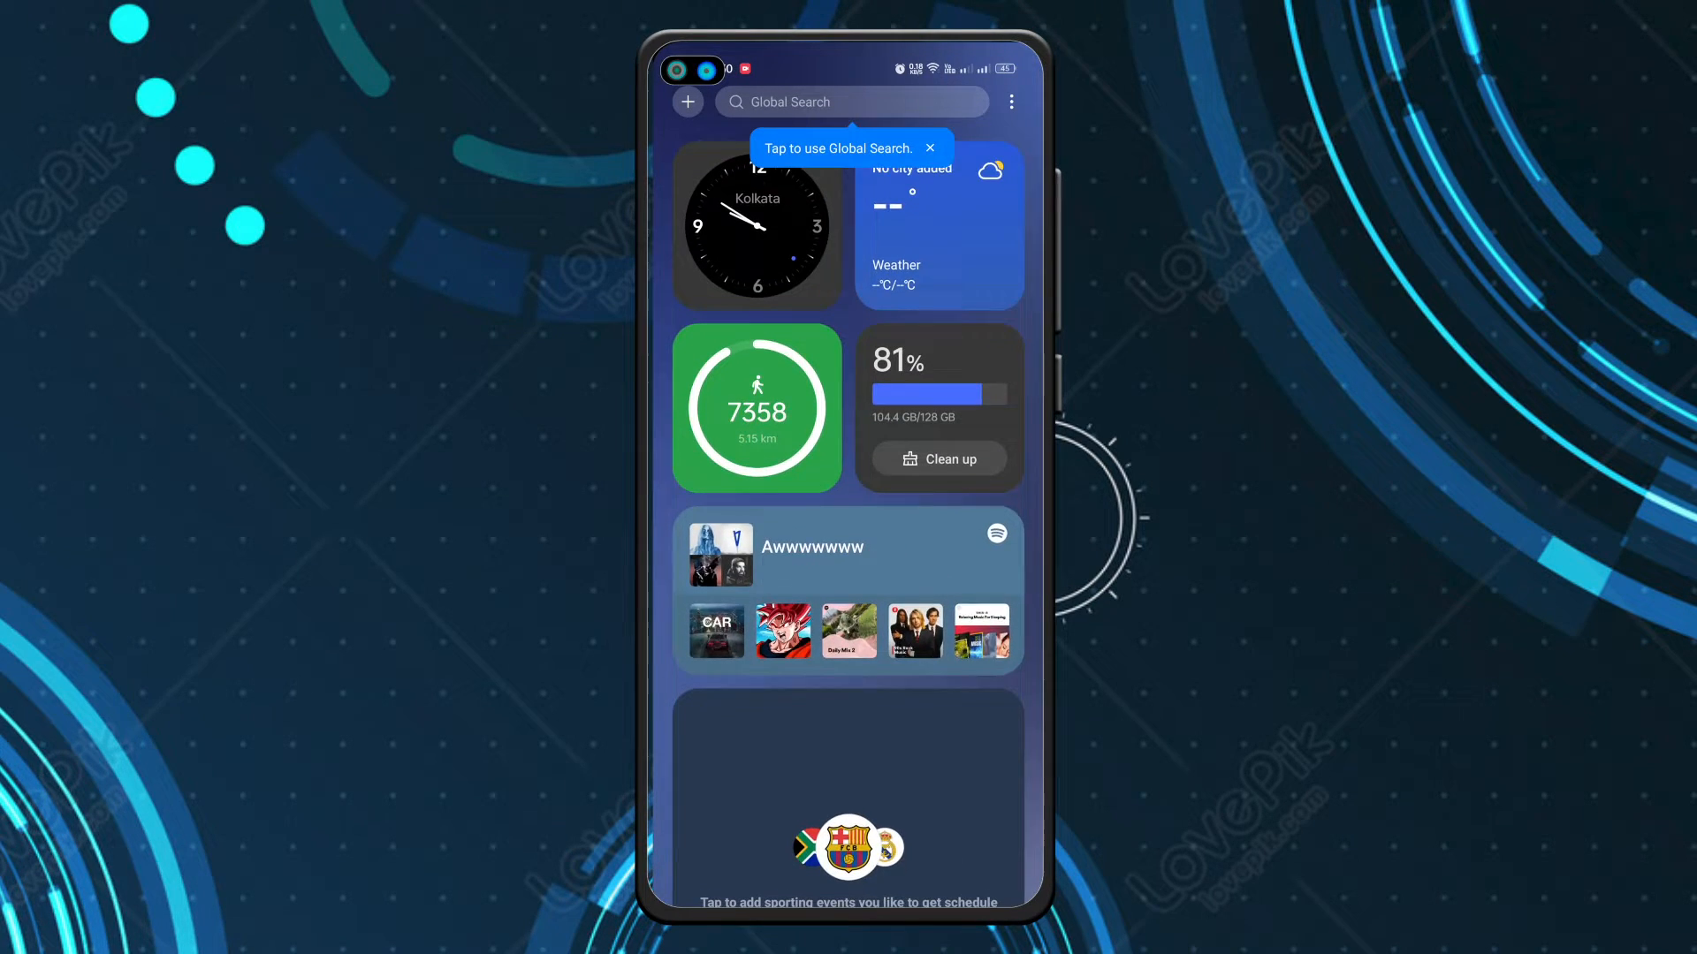
Open the Shelf menu and go to Settings showing Smart suggestions, version and About.
{"action": "left_click", "coordinate": [928, 148]}
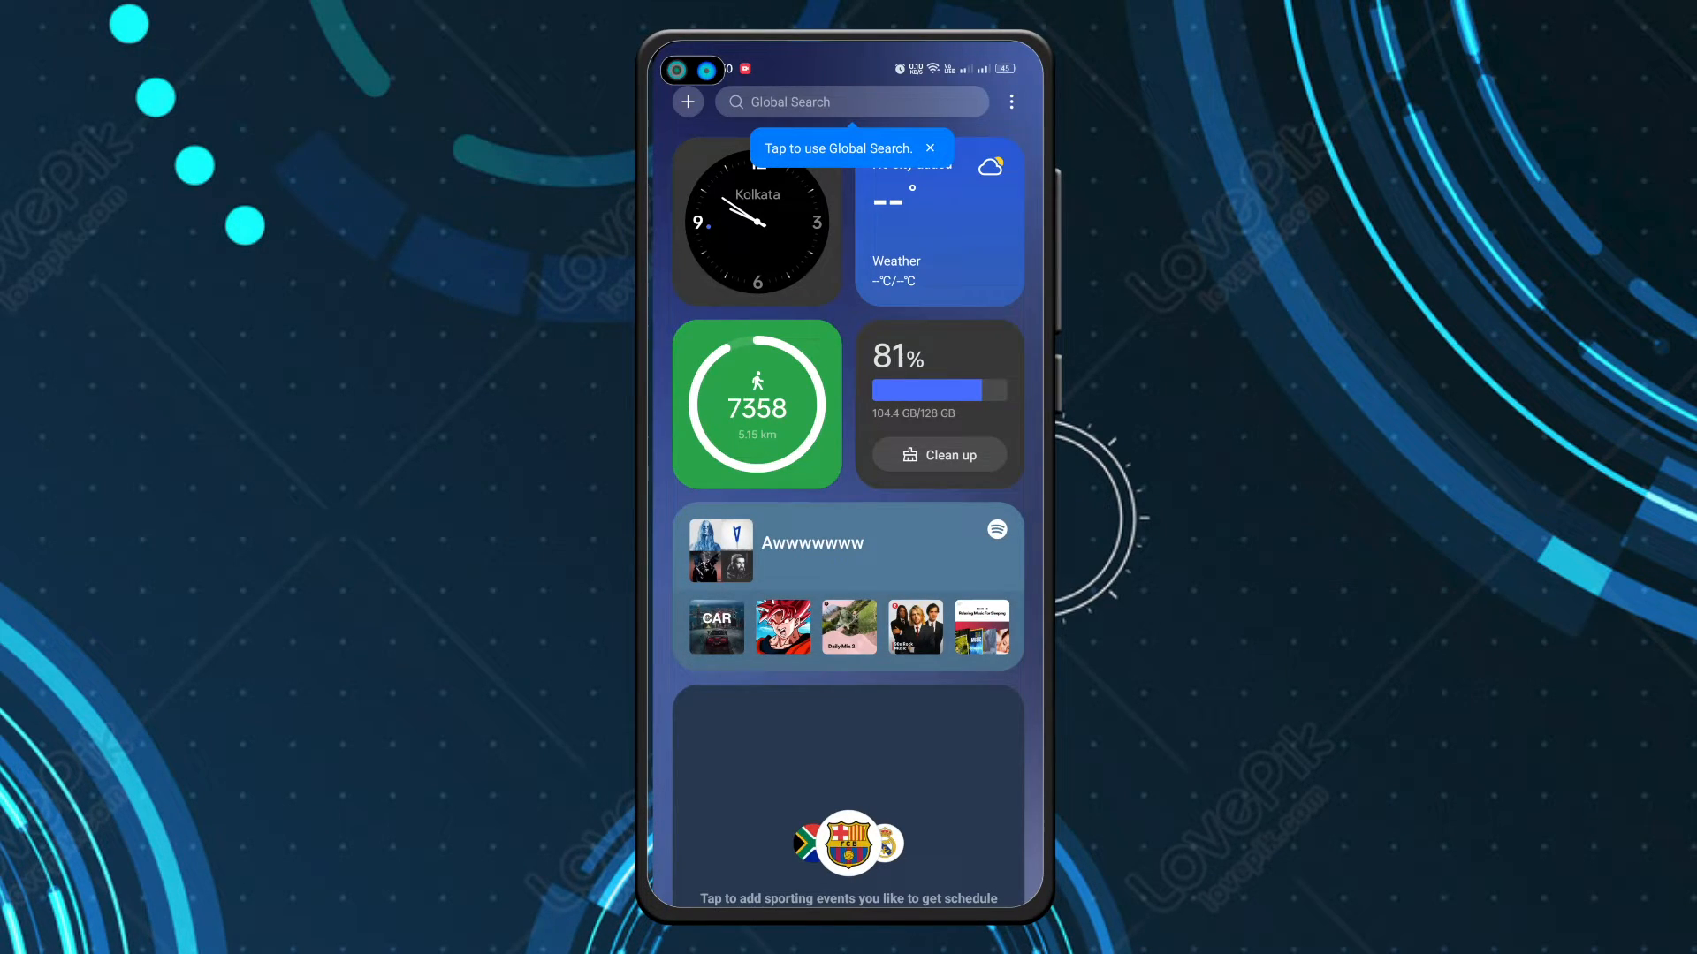
{"action": "left_click", "coordinate": [1009, 103]}
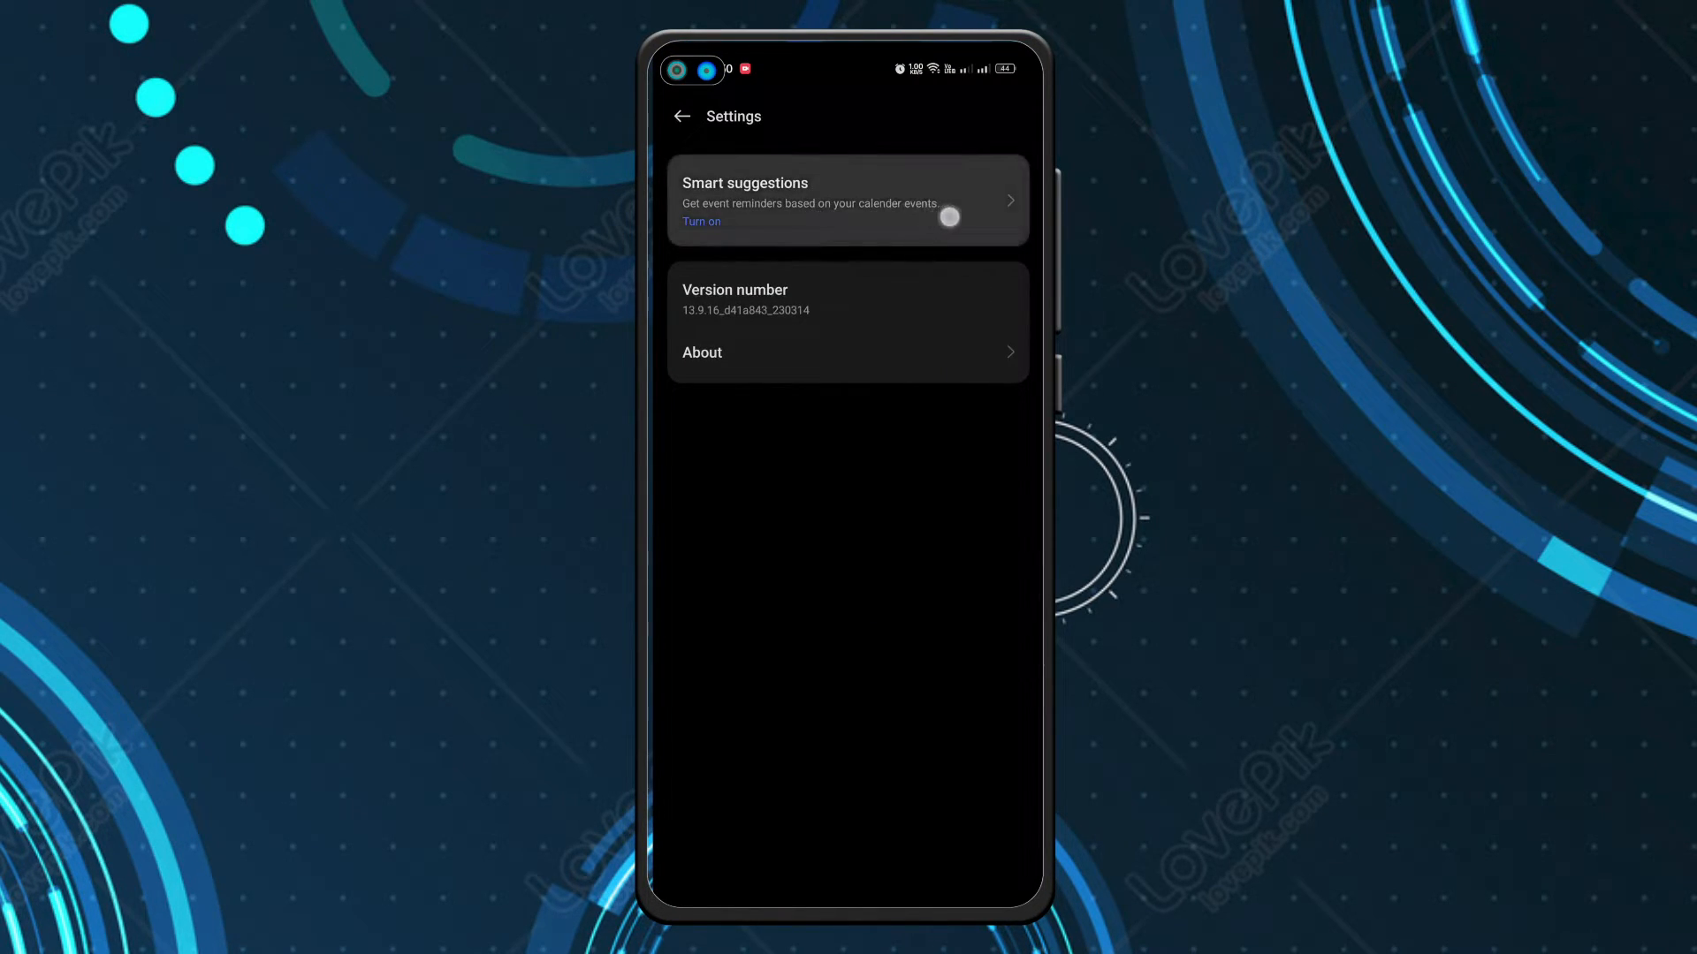
Toggle the Smart suggestions master switch off and on, then switch off Flights and trains.
{"action": "left_click", "coordinate": [846, 200]}
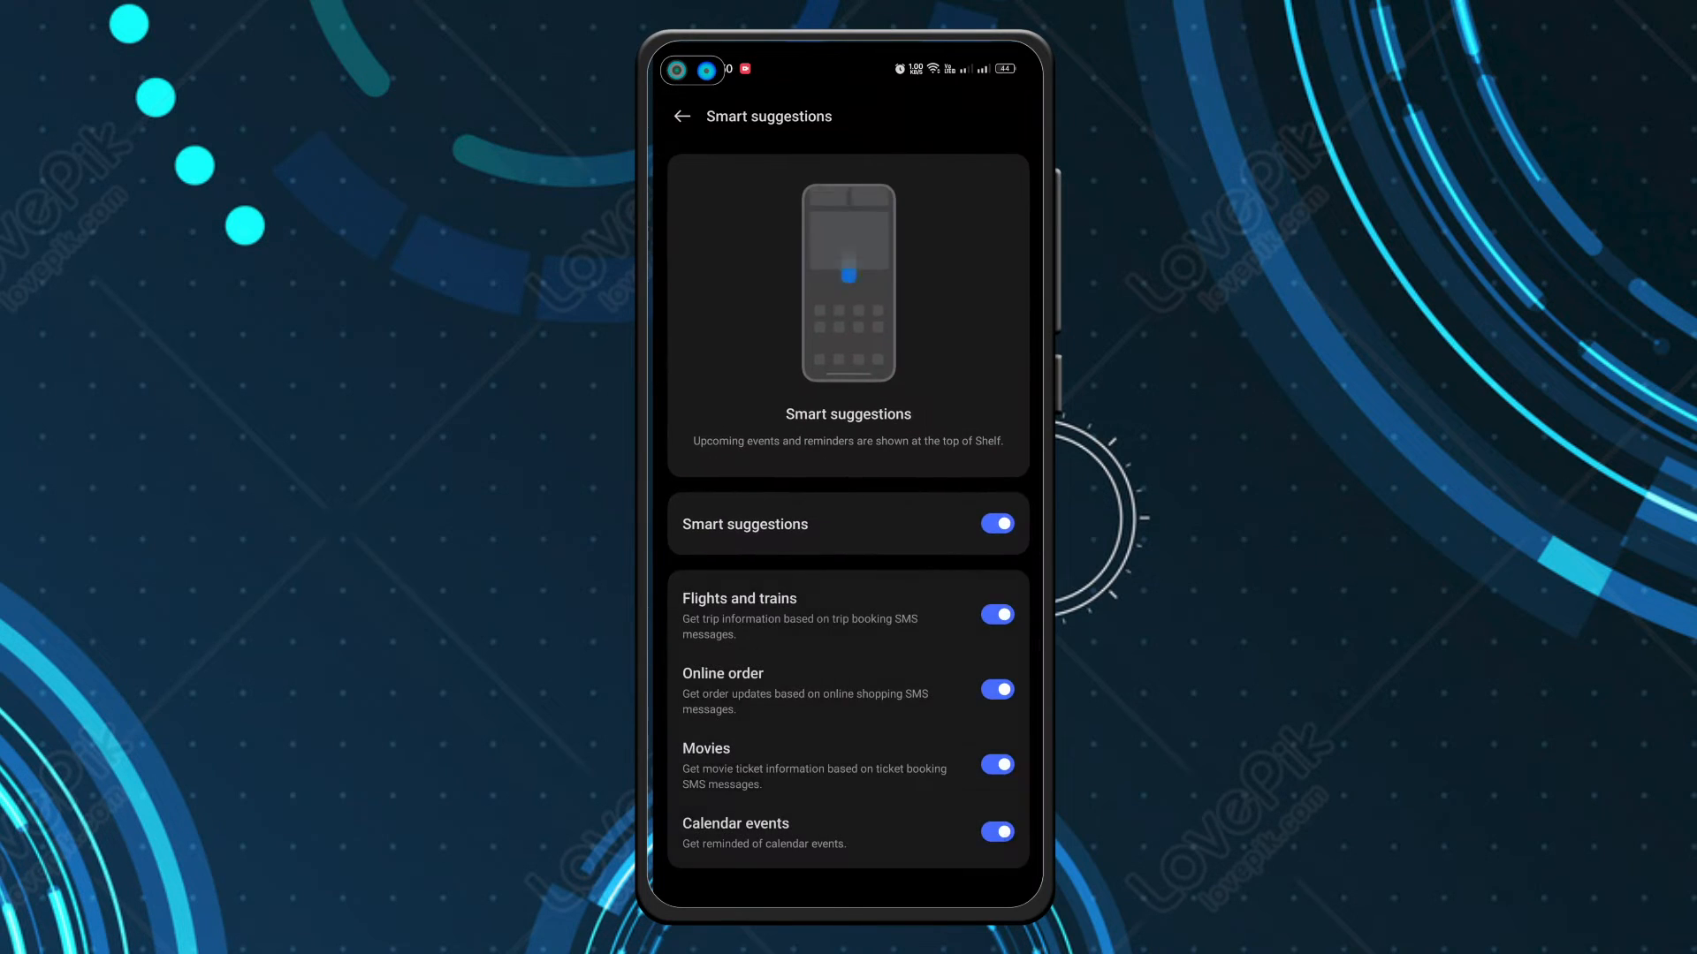
{"action": "left_click", "coordinate": [997, 523]}
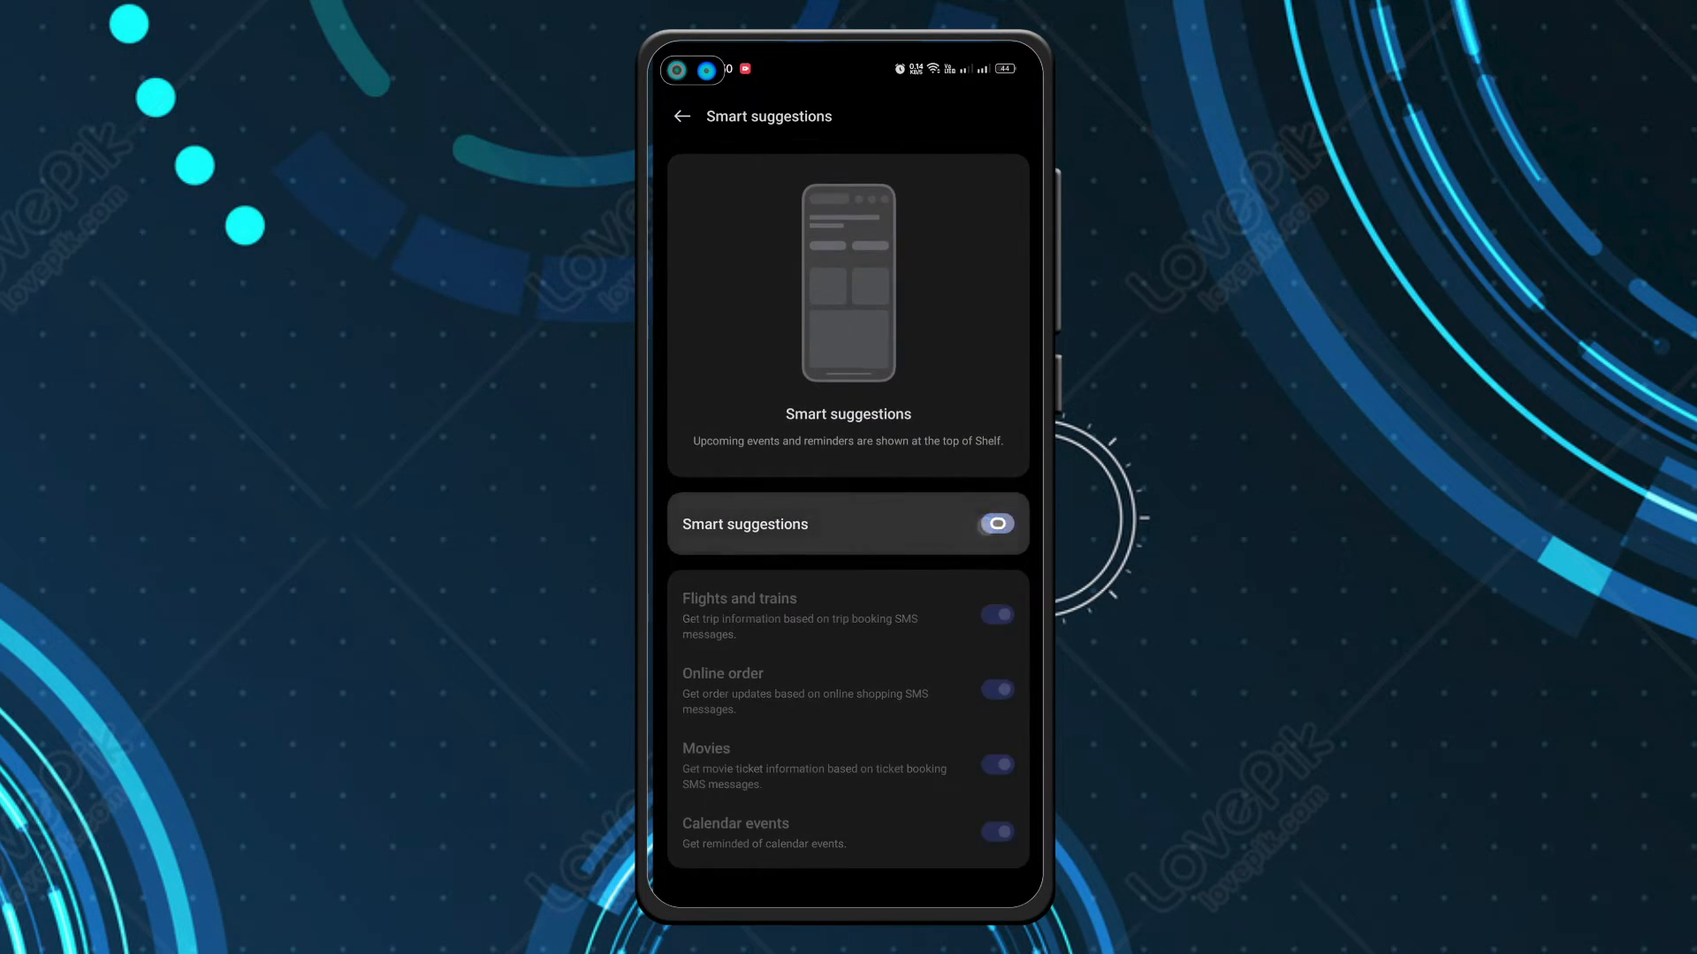
{"action": "left_click", "coordinate": [995, 523]}
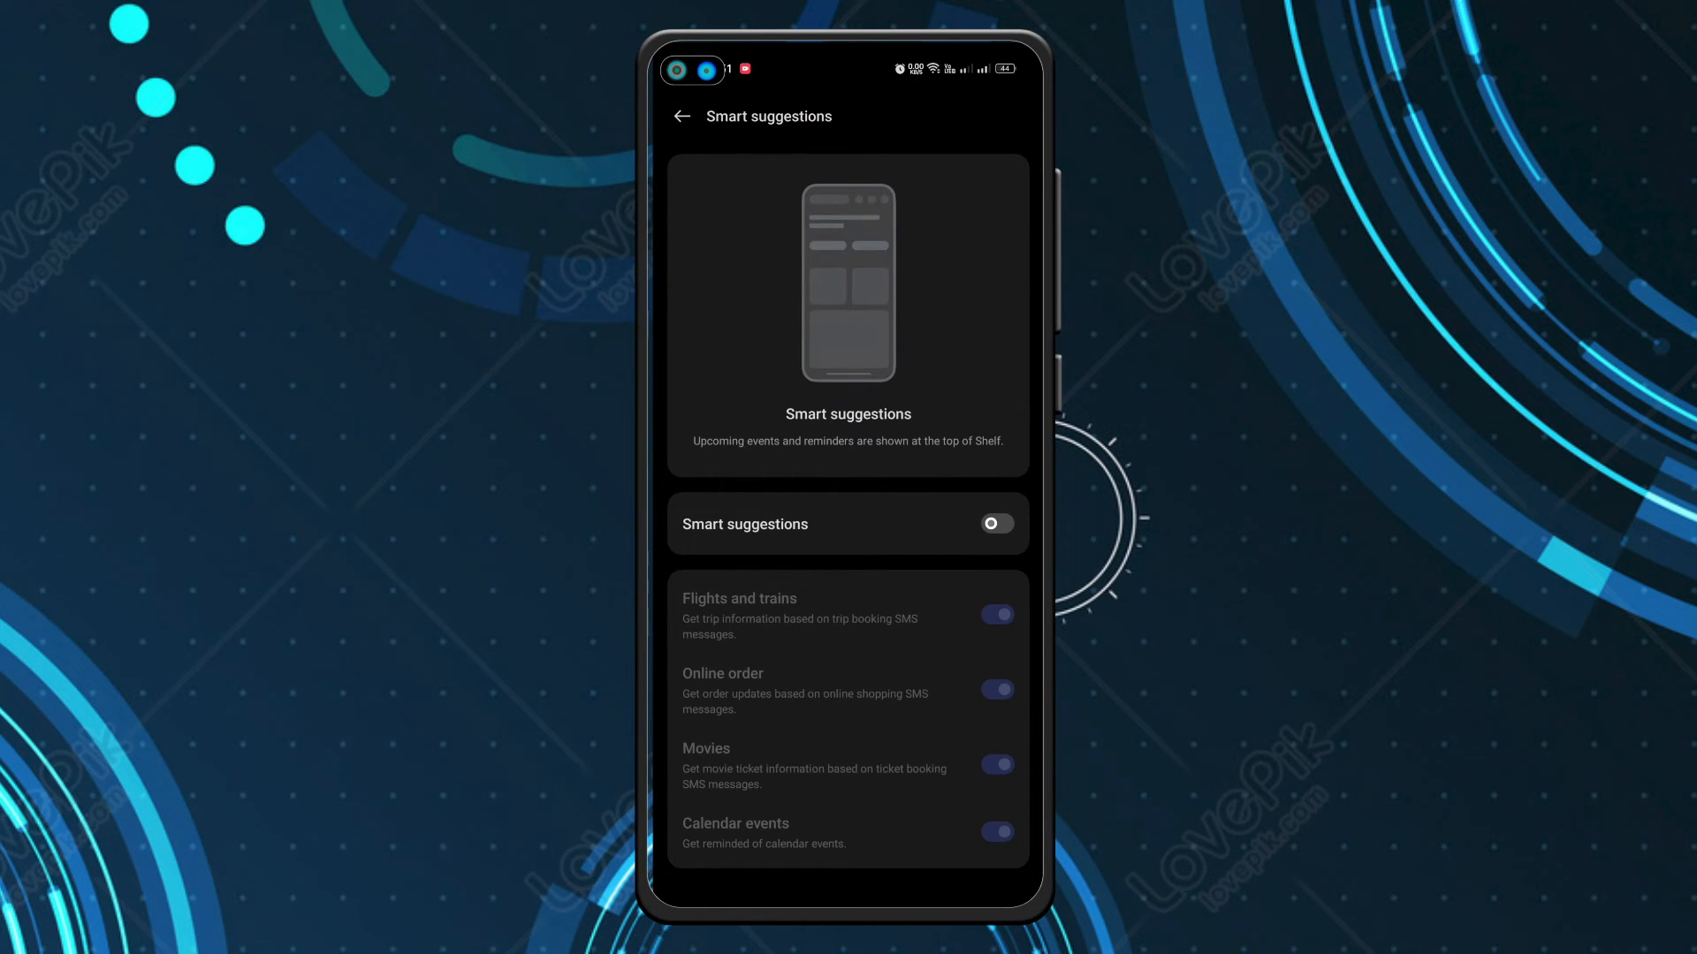
{"action": "left_click", "coordinate": [993, 523]}
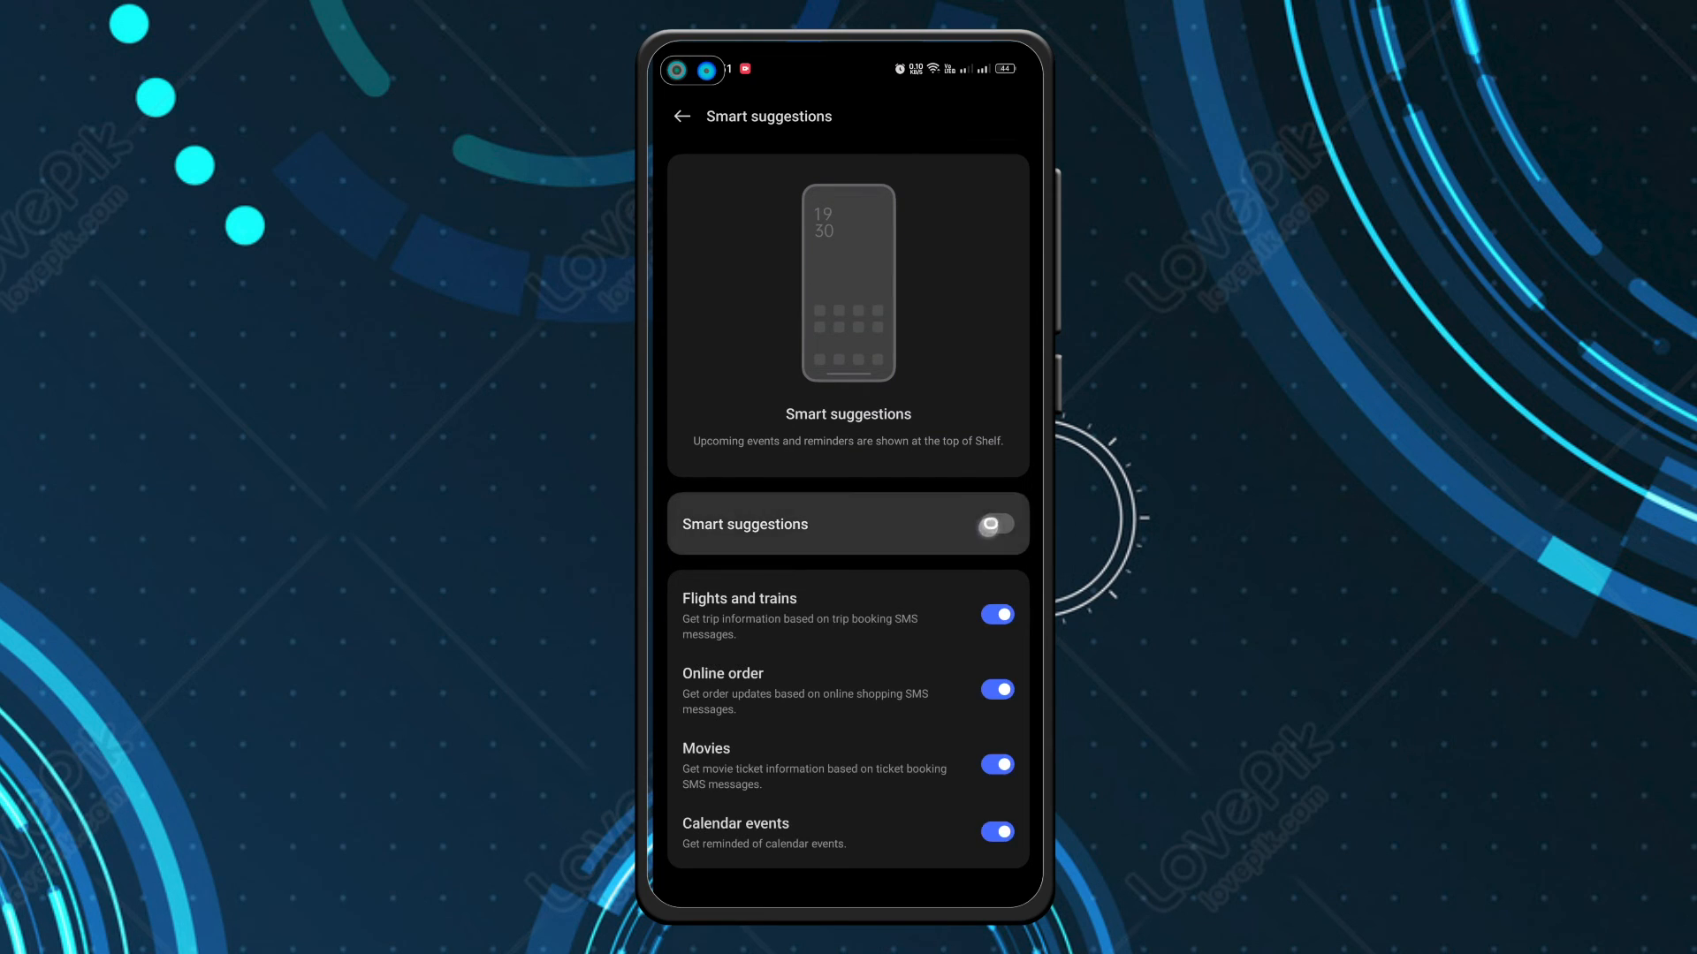
{"action": "left_click", "coordinate": [995, 523]}
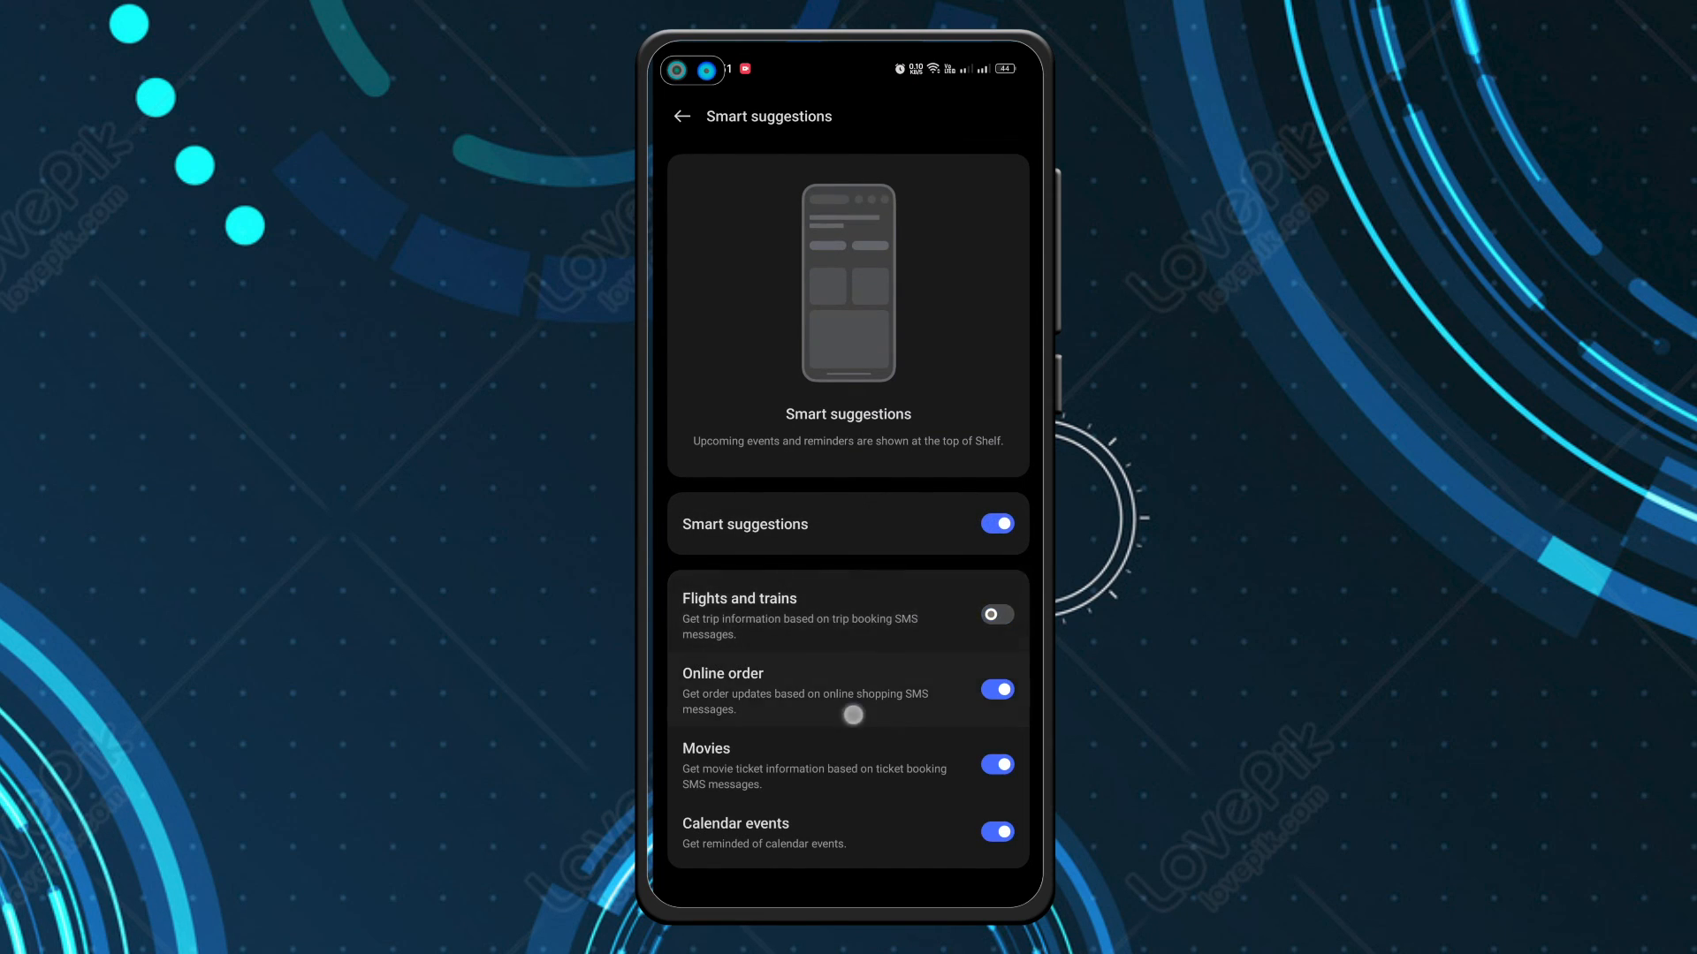